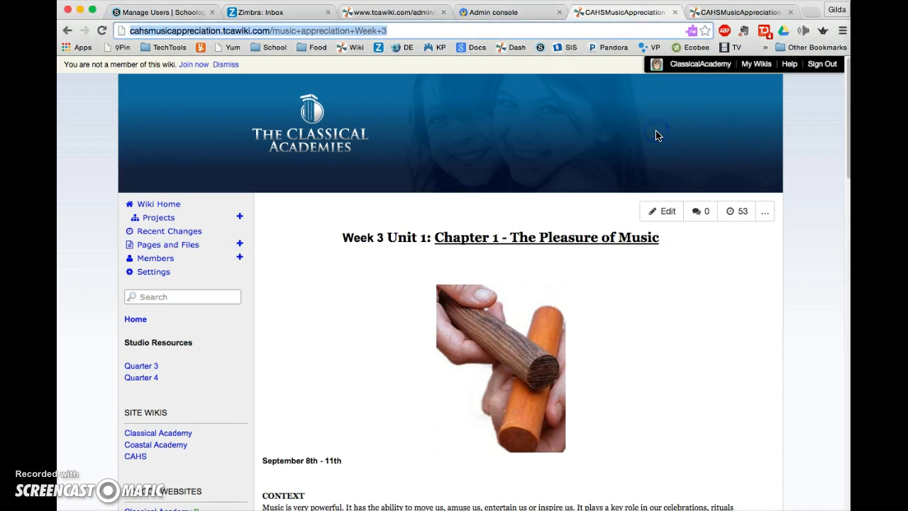
mouse_move(652, 136)
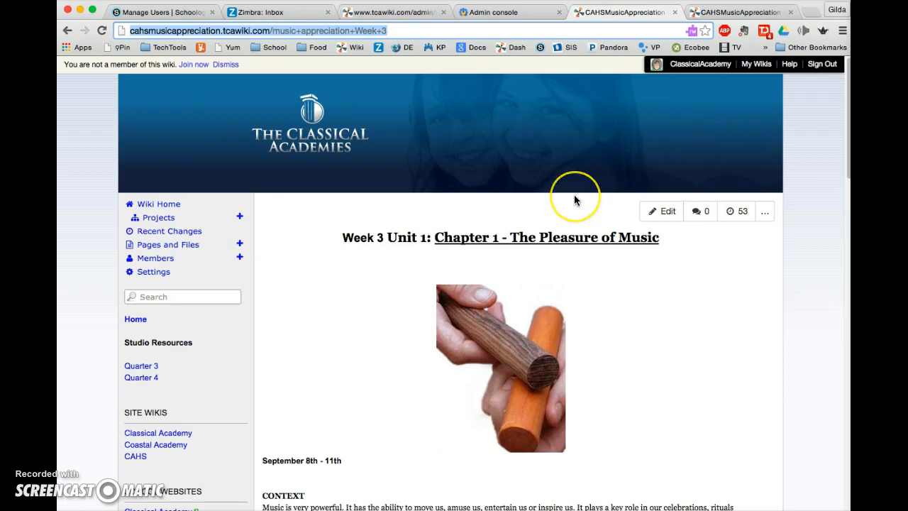
- Bring up the Music Appreciation Week 3 wiki page for editing and review its content
scroll(down, 3)
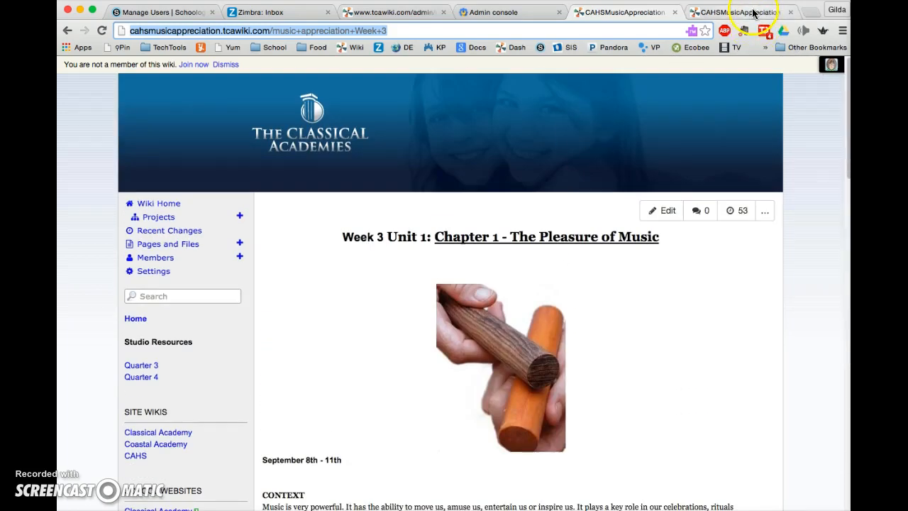
click(661, 210)
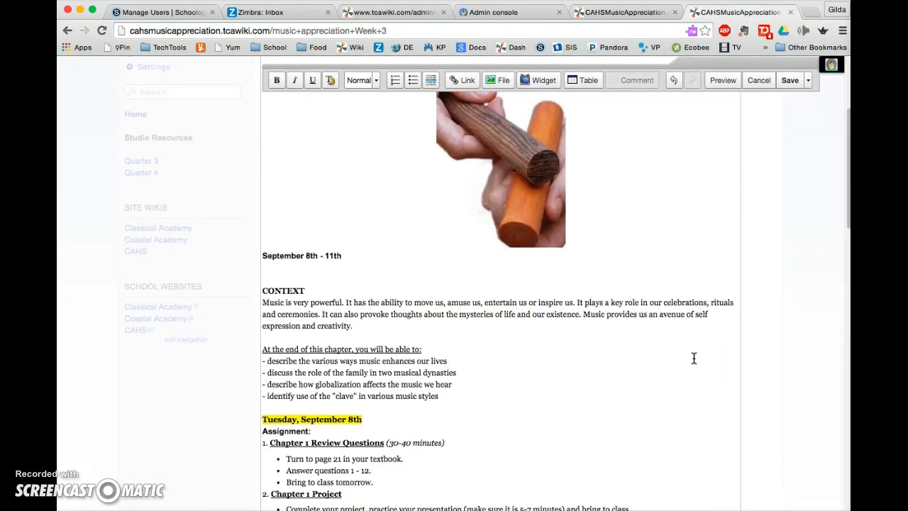
scroll(down, 3)
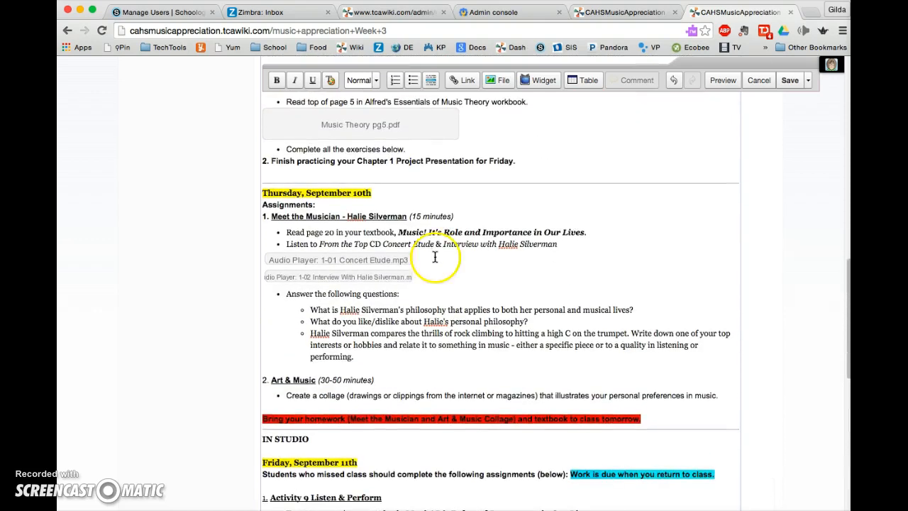
mouse_move(348, 281)
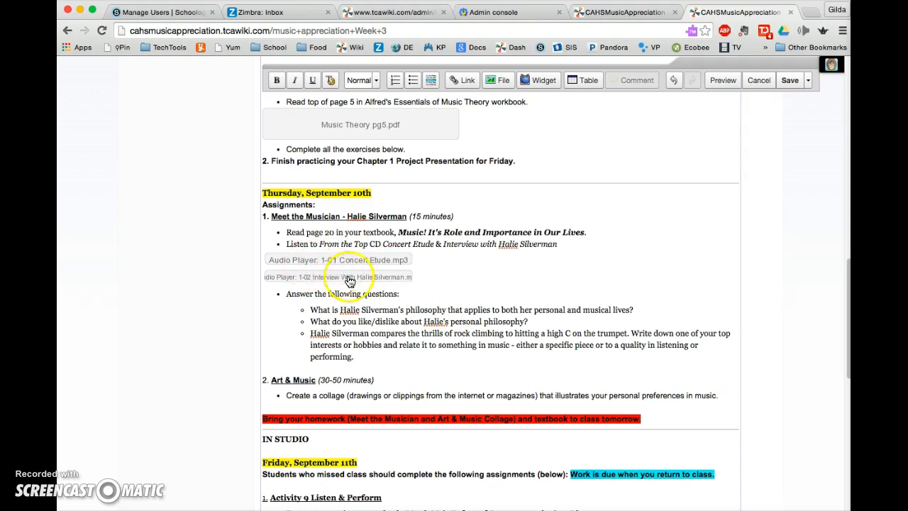
mouse_move(332, 287)
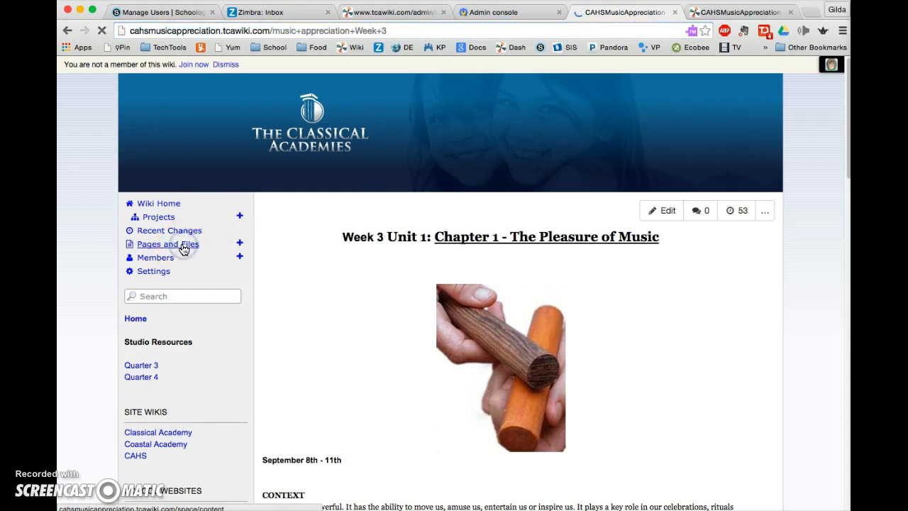
click(167, 244)
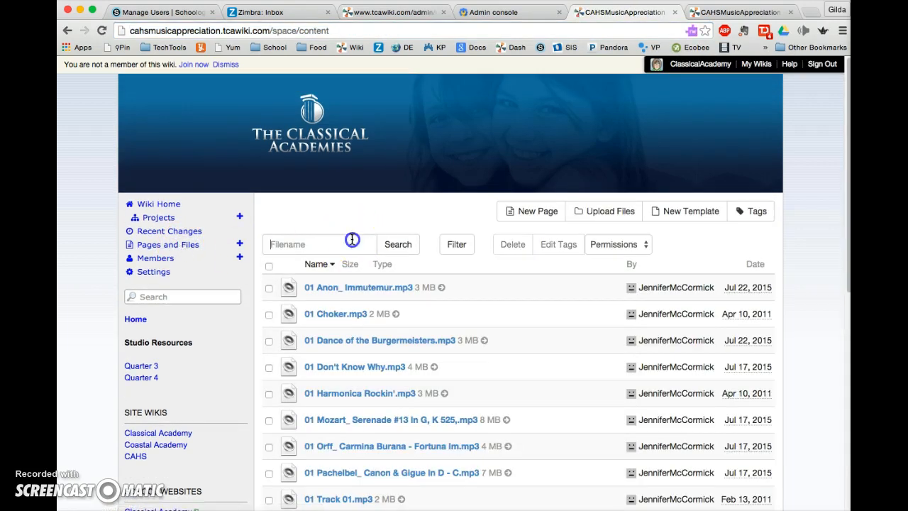
text(haili)
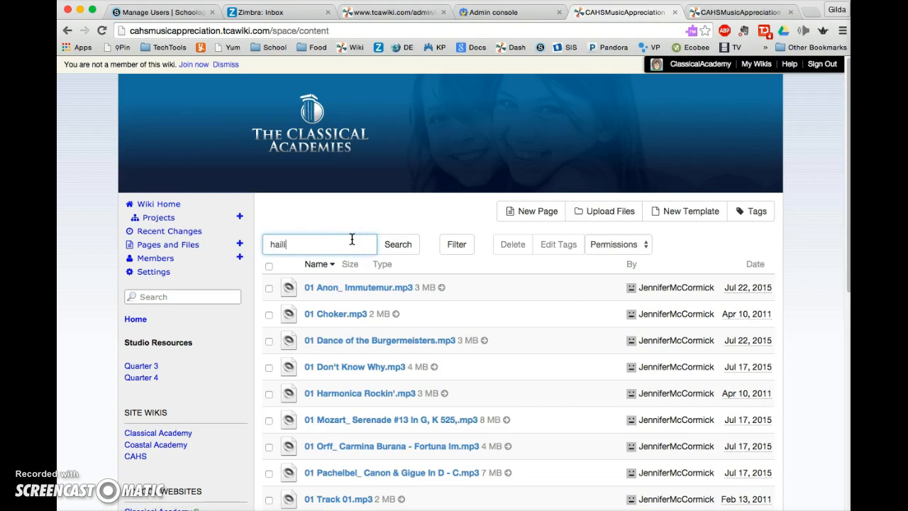
click(397, 244)
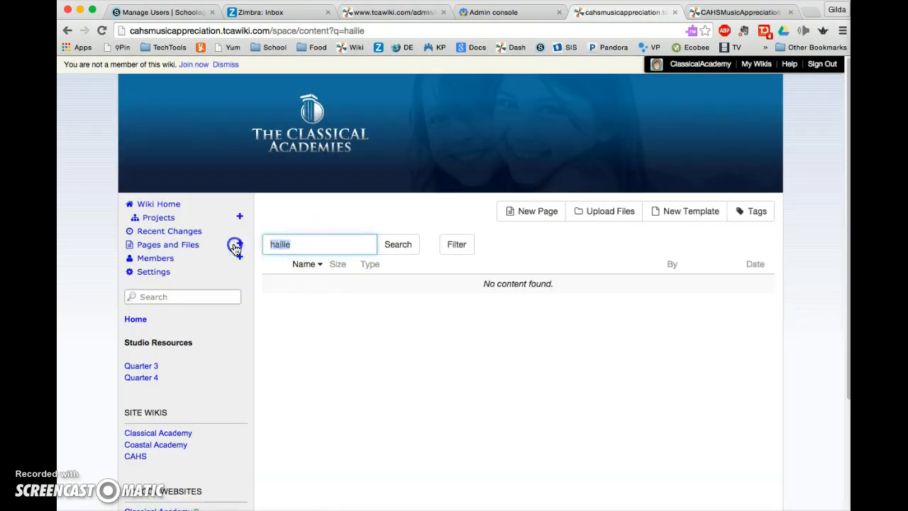
text(silverman)
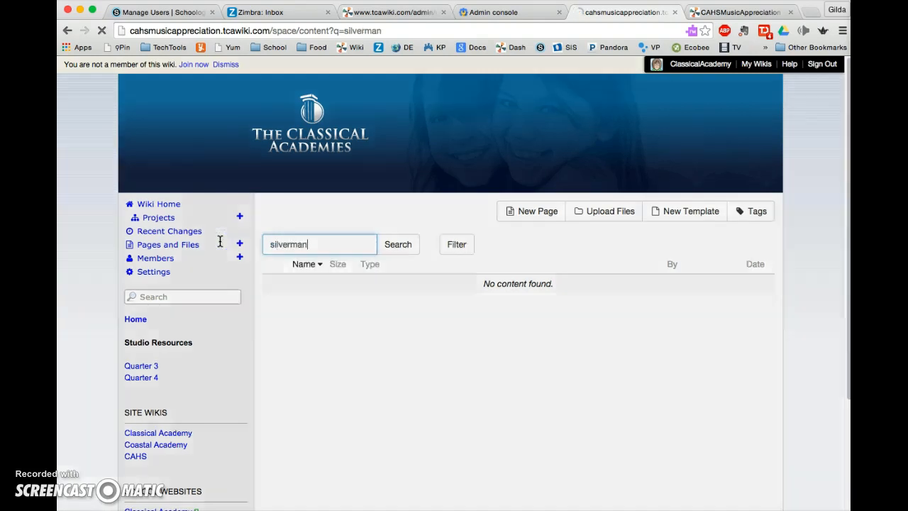
click(397, 244)
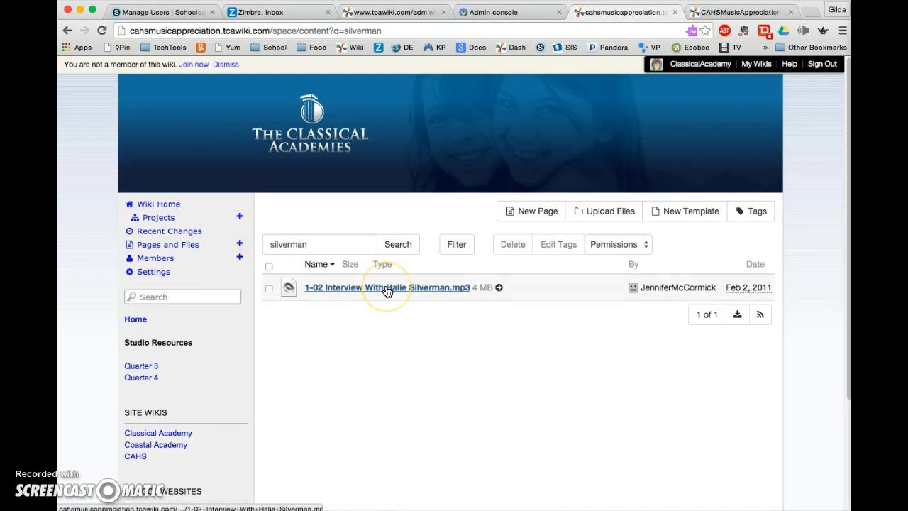
click(386, 286)
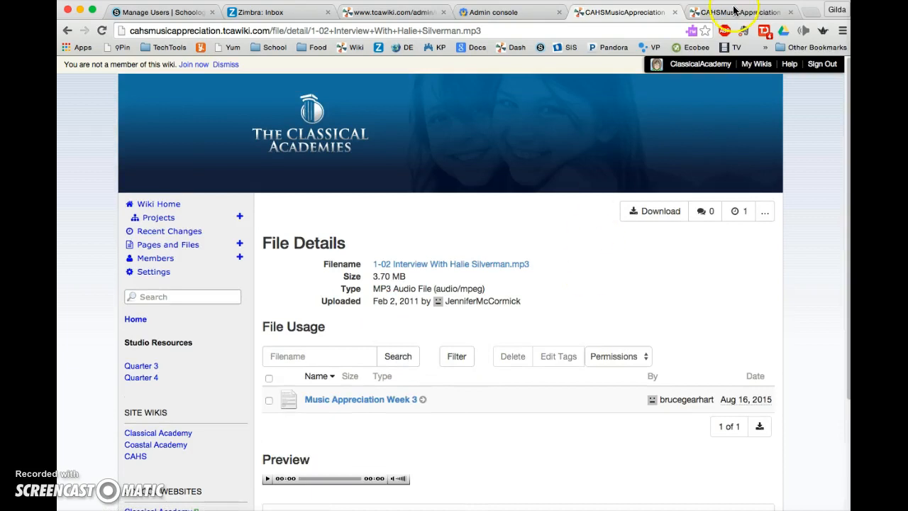
click(740, 11)
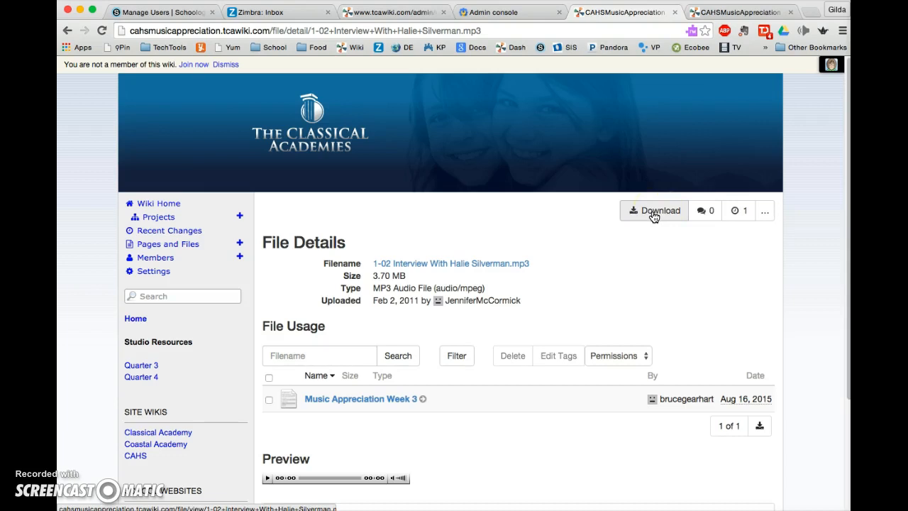
right_click(652, 210)
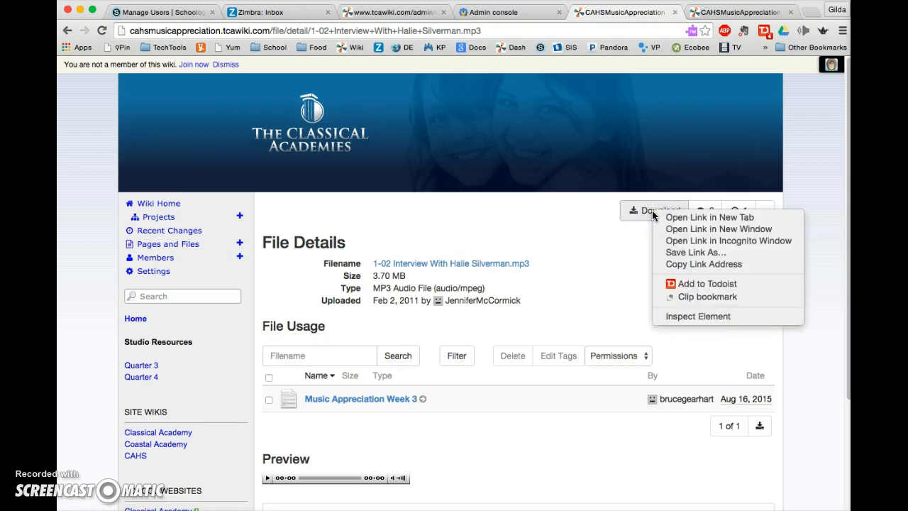
mouse_move(709, 217)
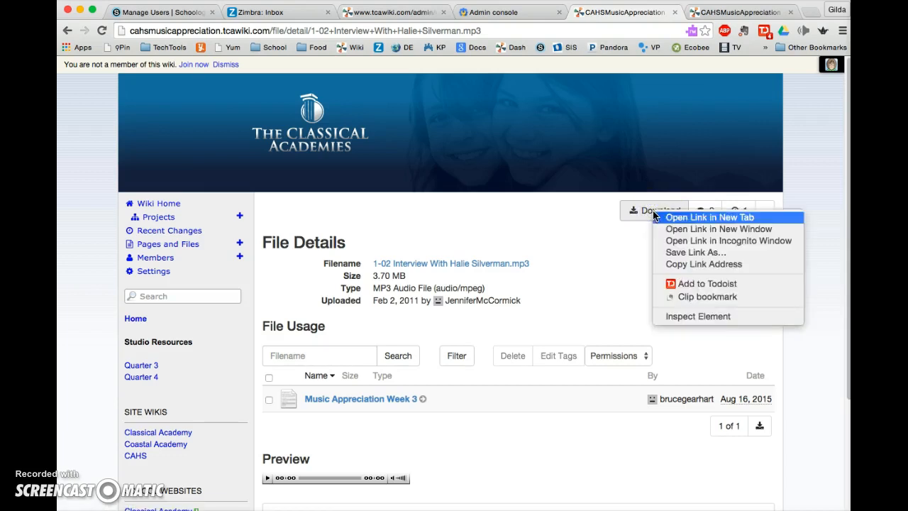
click(695, 252)
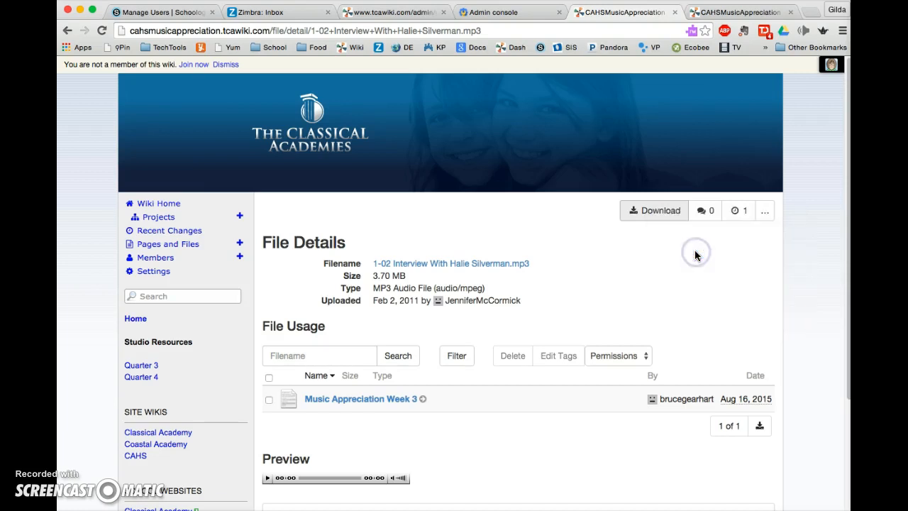
click(652, 210)
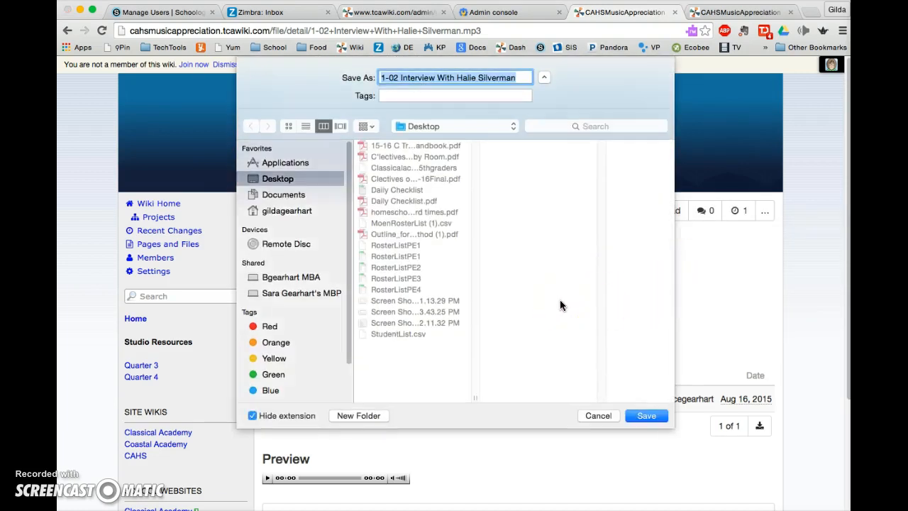
mouse_move(539, 363)
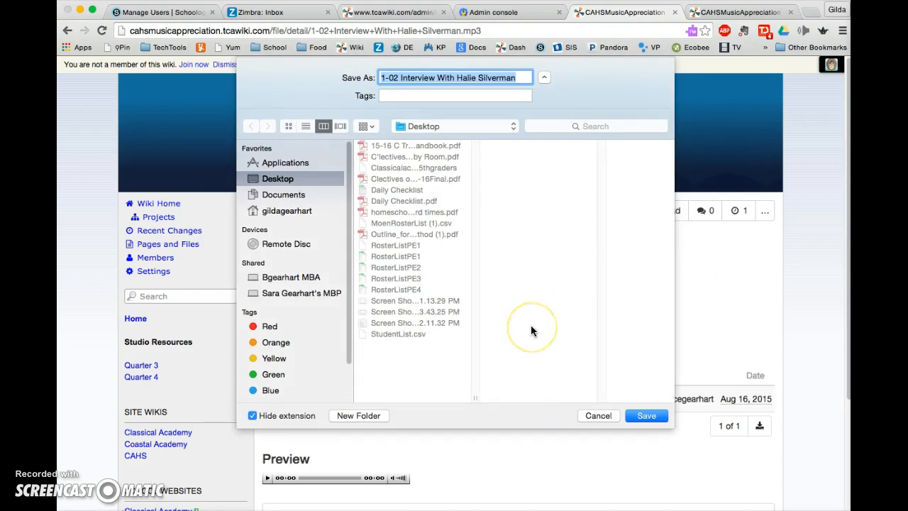
mouse_move(534, 332)
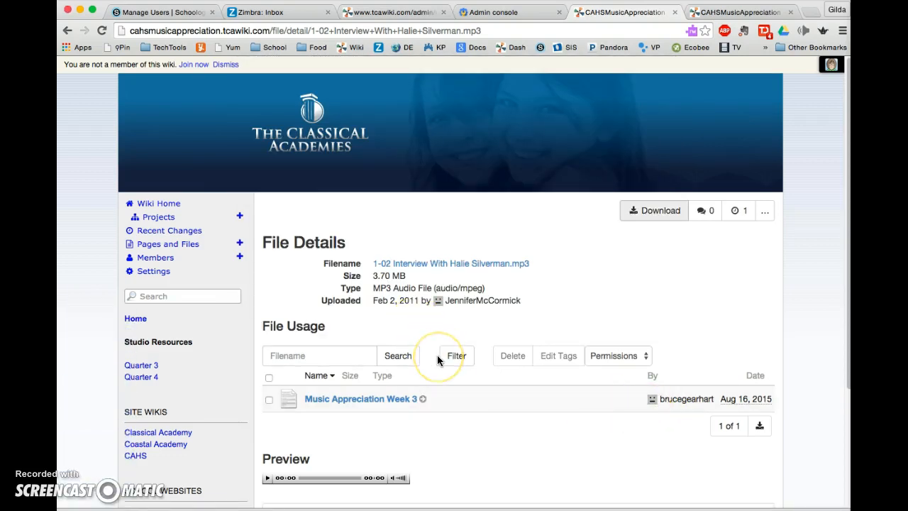
mouse_move(437, 360)
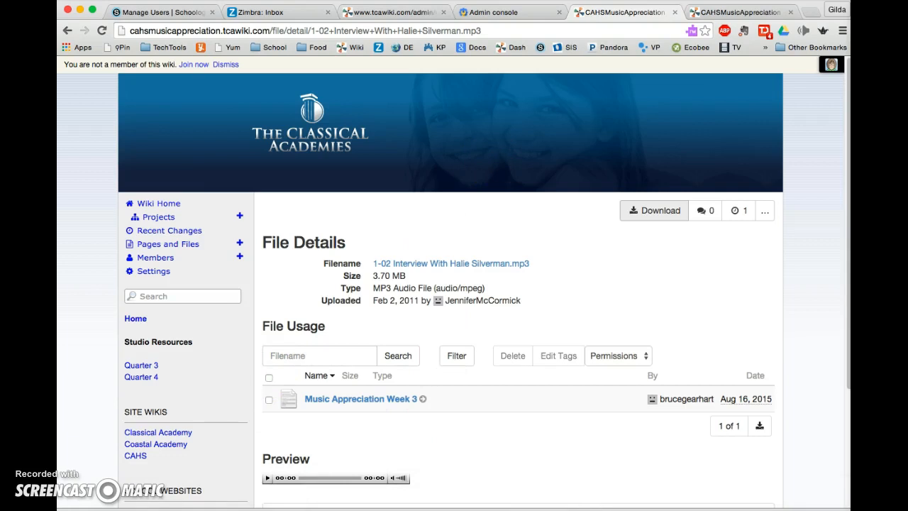
- Attach the interview MP3 from the Desktop below the MusApp L12 assignment description
click(163, 12)
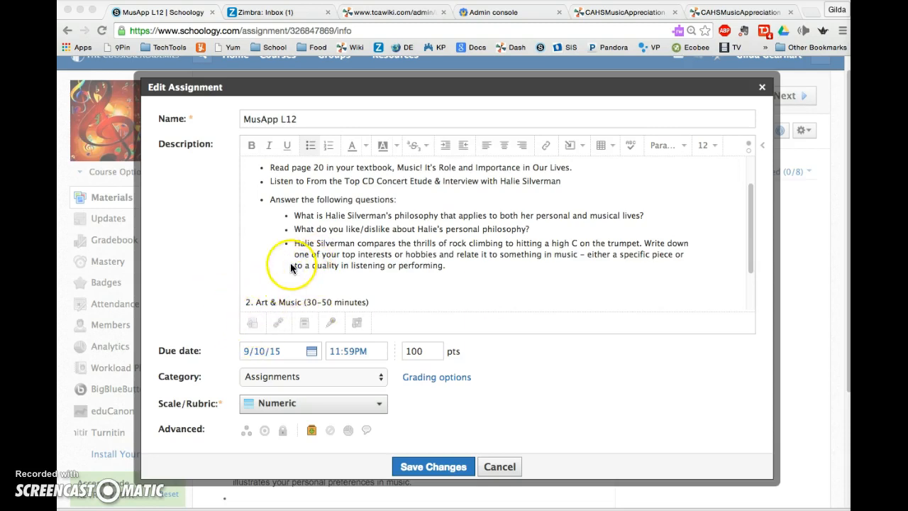
mouse_move(252, 323)
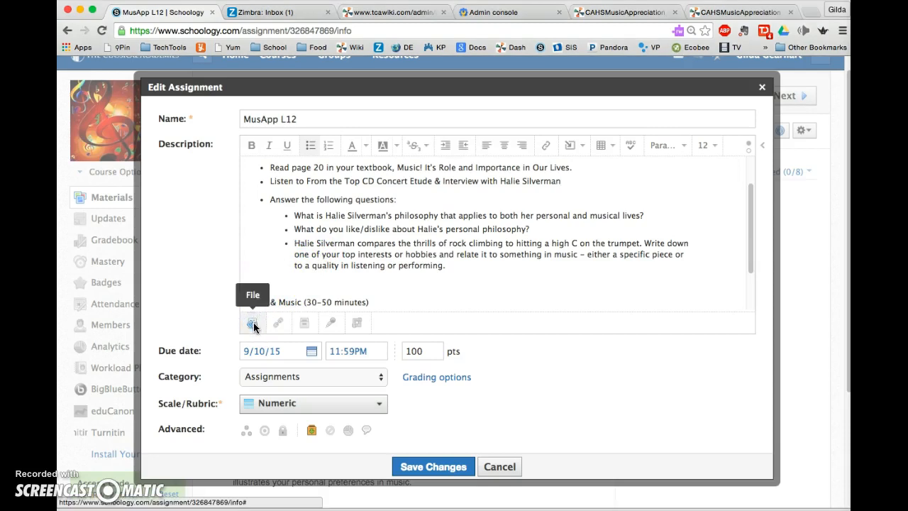
click(252, 323)
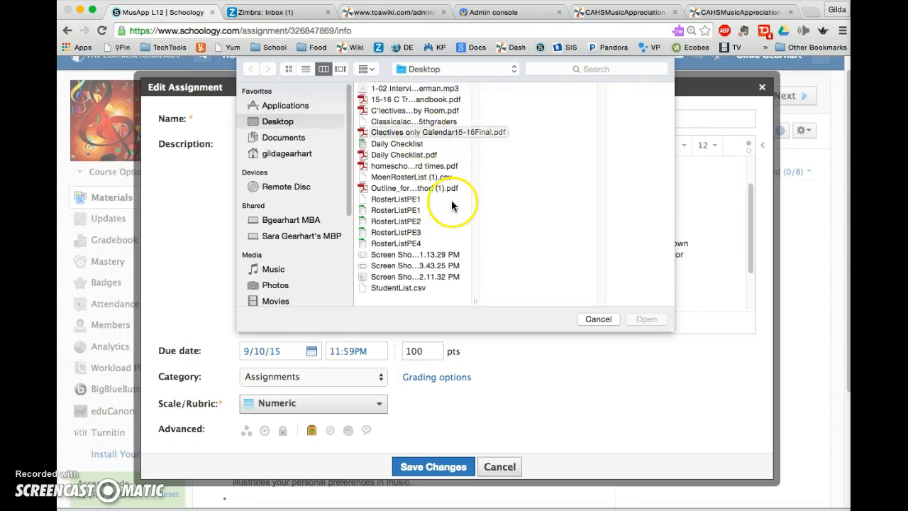
mouse_move(409, 90)
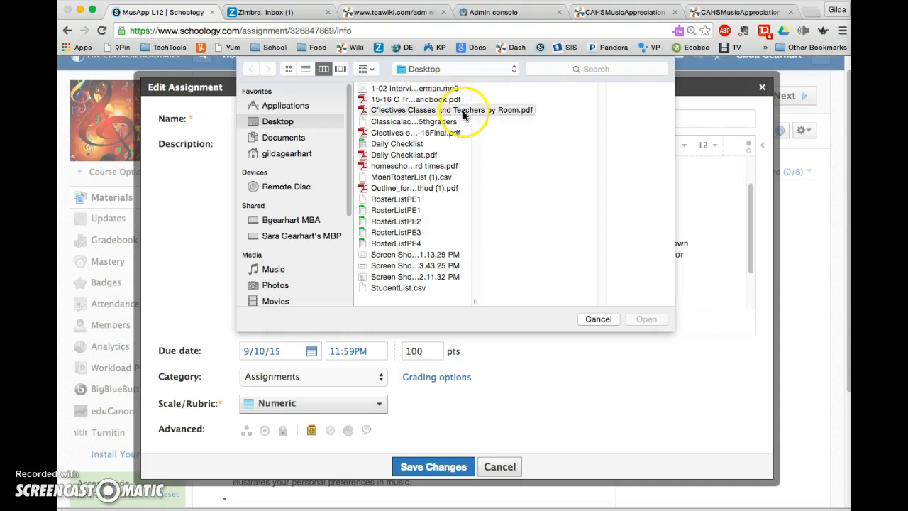
click(414, 88)
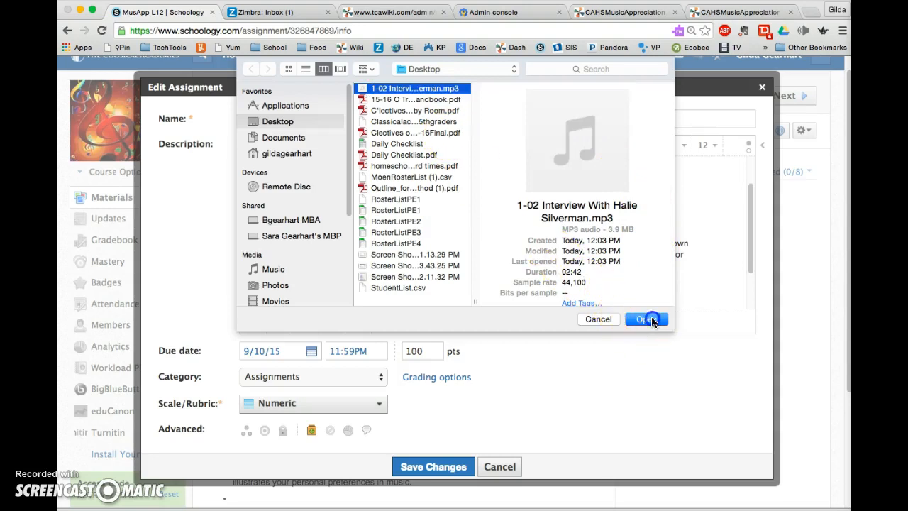
click(642, 318)
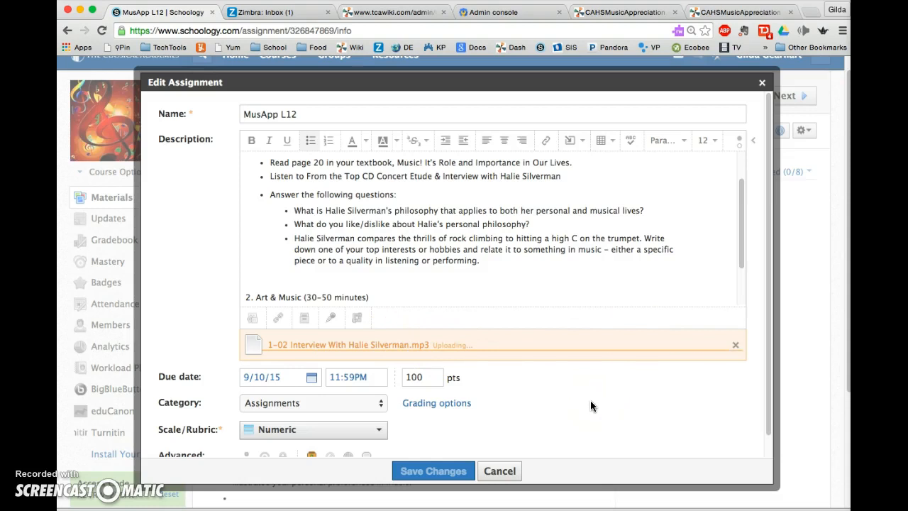
- Review the MusApp L12 description once the MP3 upload finishes
click(432, 471)
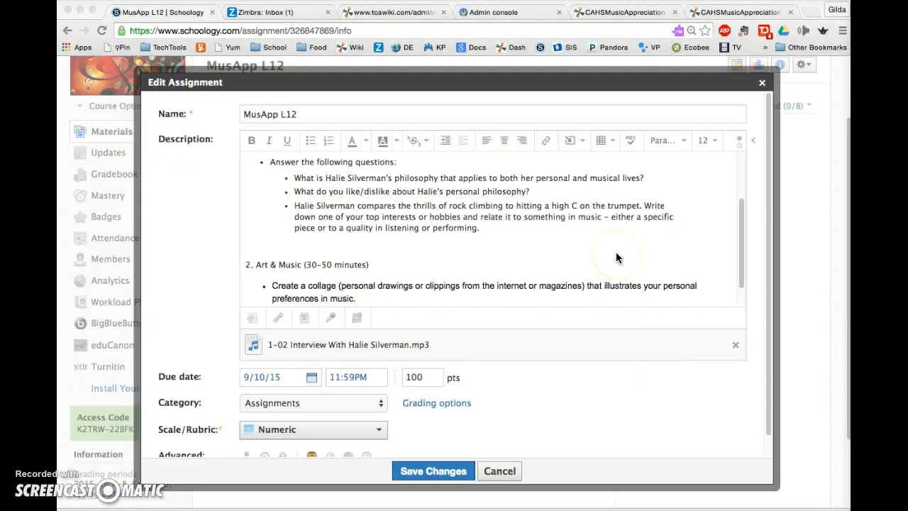
mouse_move(587, 230)
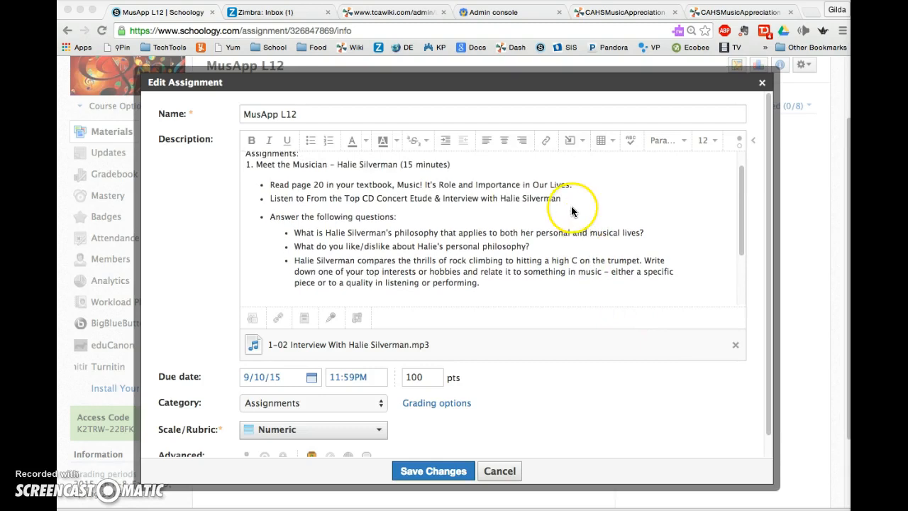
mouse_move(394, 195)
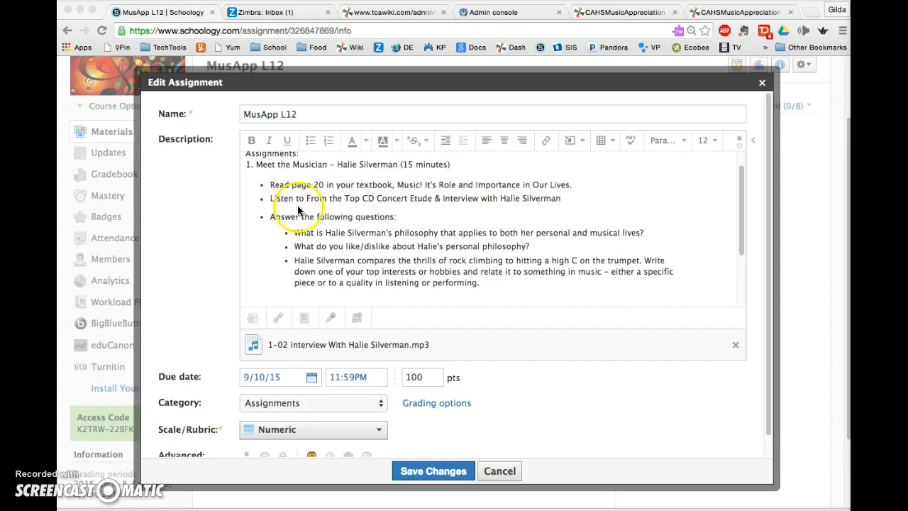
mouse_move(420, 201)
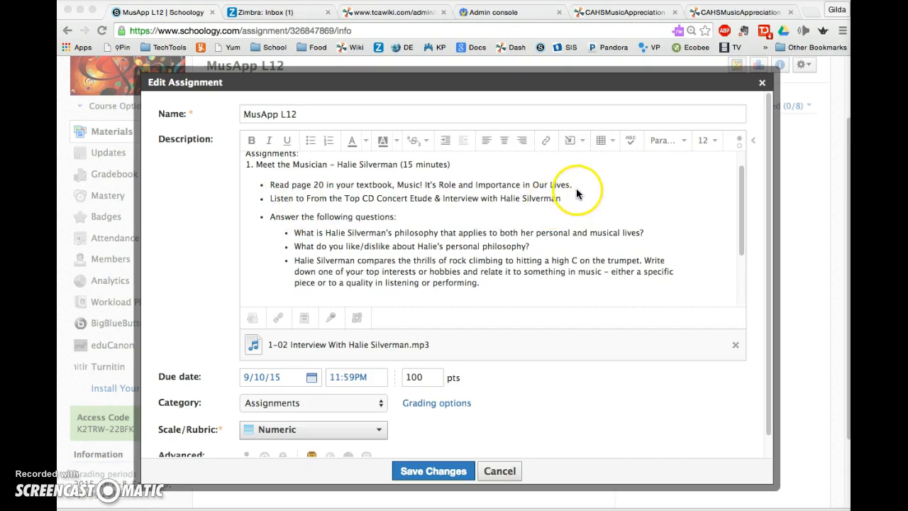
mouse_move(567, 210)
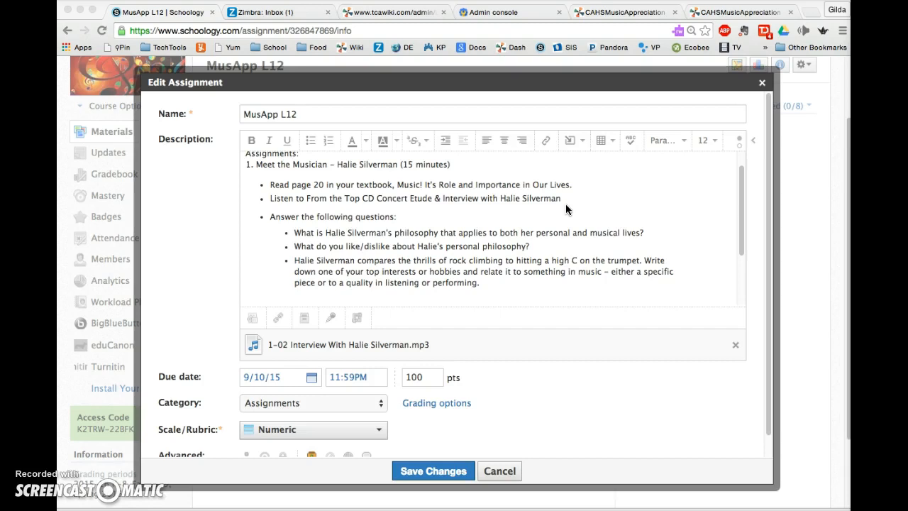
mouse_move(425, 349)
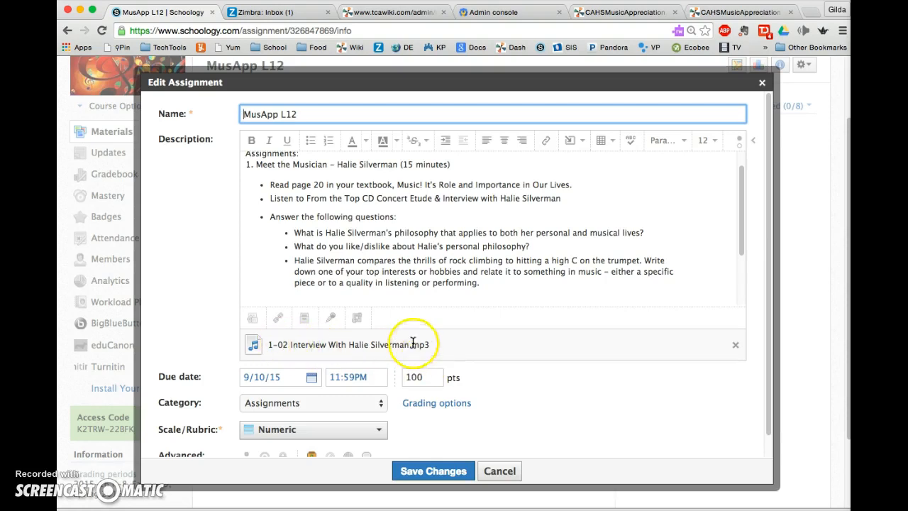
mouse_move(250, 441)
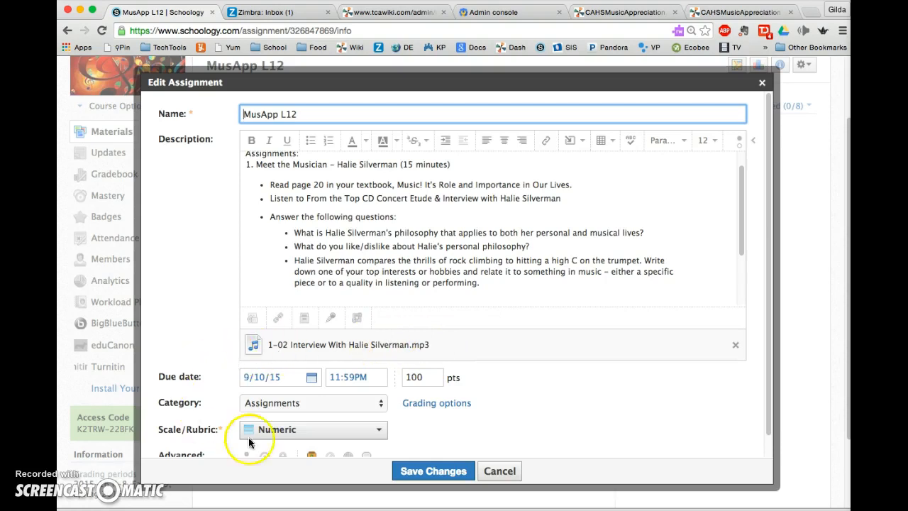